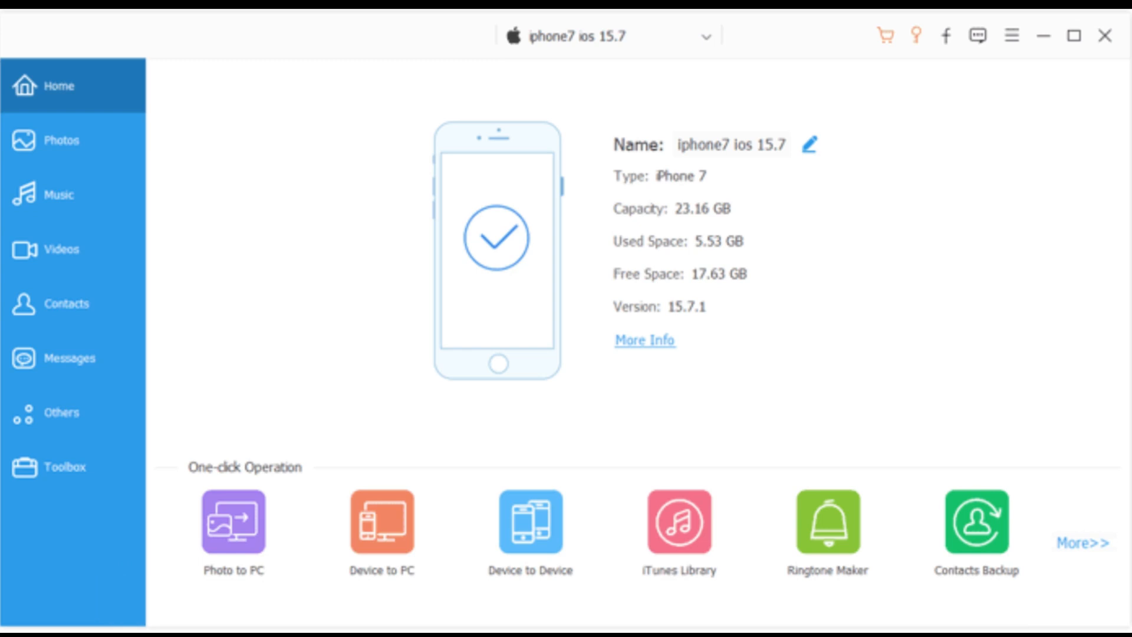
Show the connected iPhone's Music library, listing its five ringtone tracks
click(57, 194)
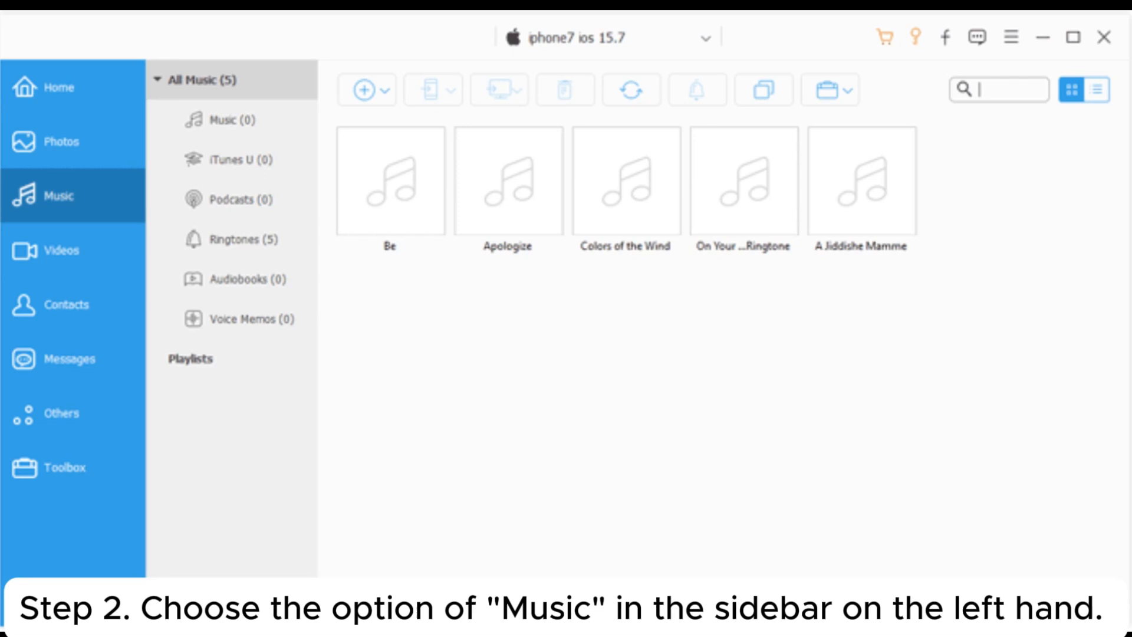